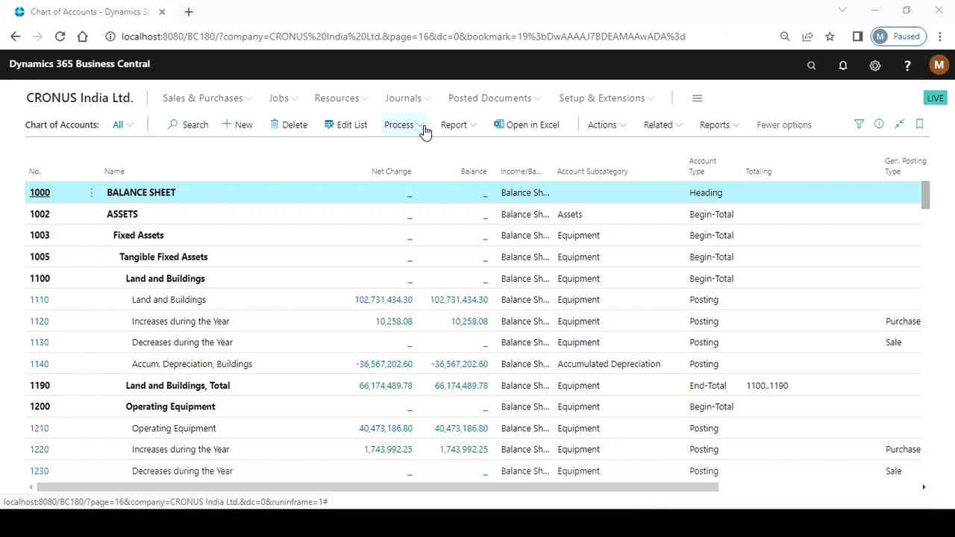
Step: Open the Process actions menu on the Chart of Accounts page
click(399, 124)
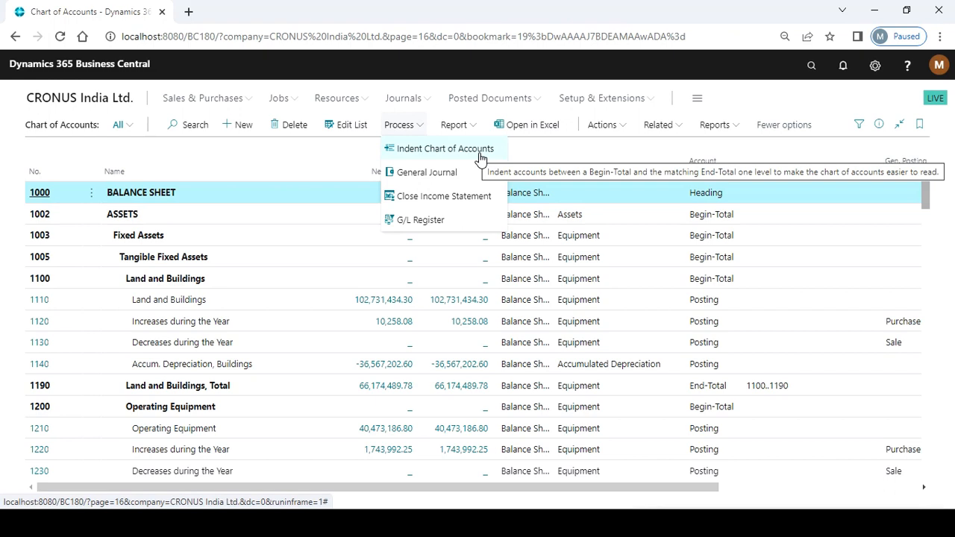
mouse_move(4, 235)
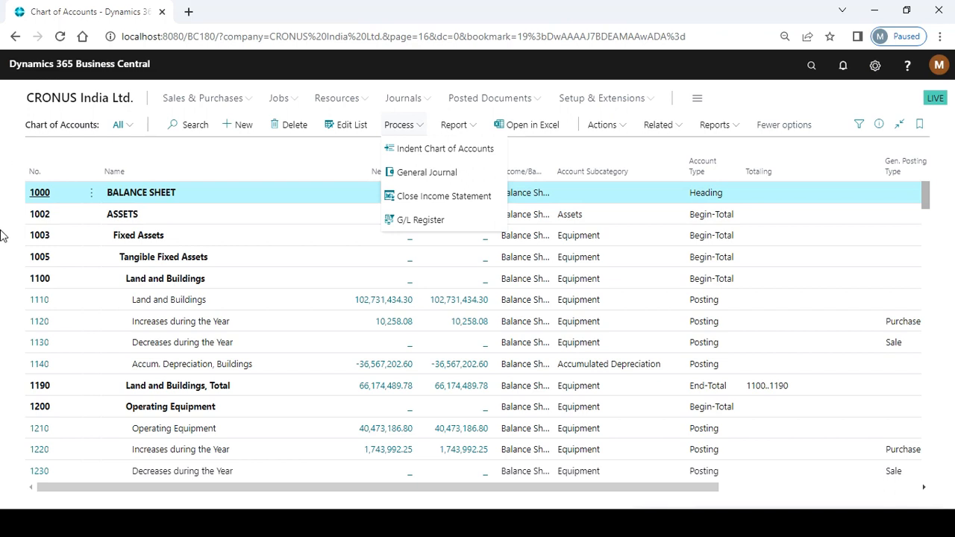
mouse_move(268, 343)
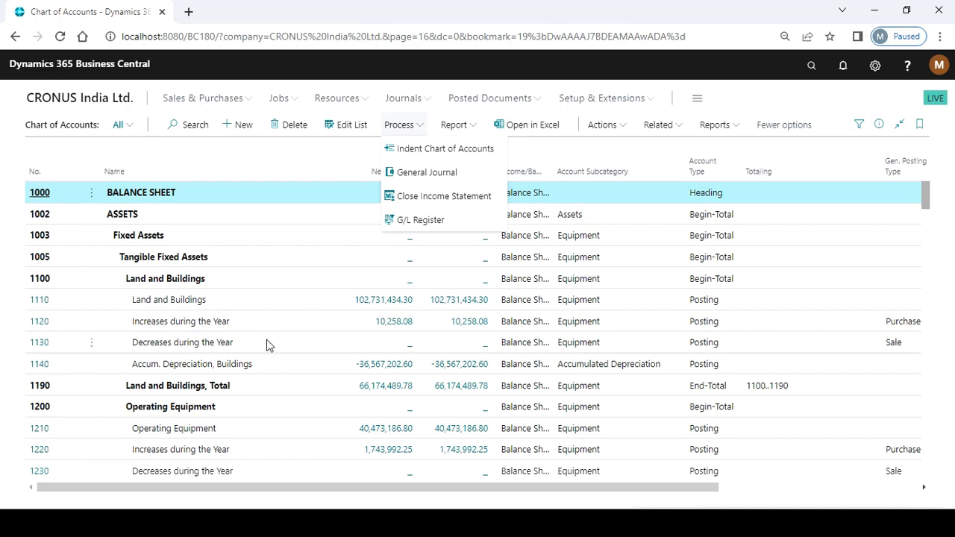
mouse_move(237, 196)
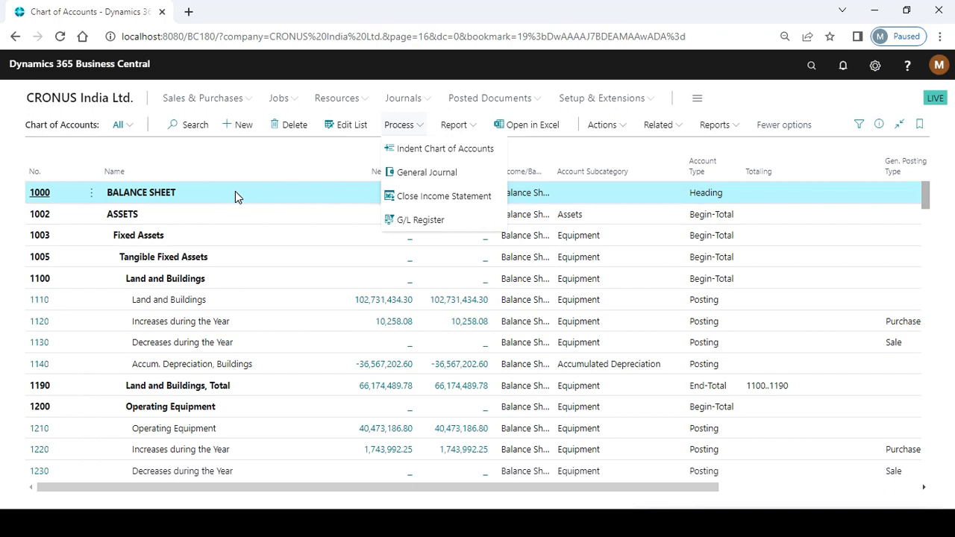
mouse_move(237, 216)
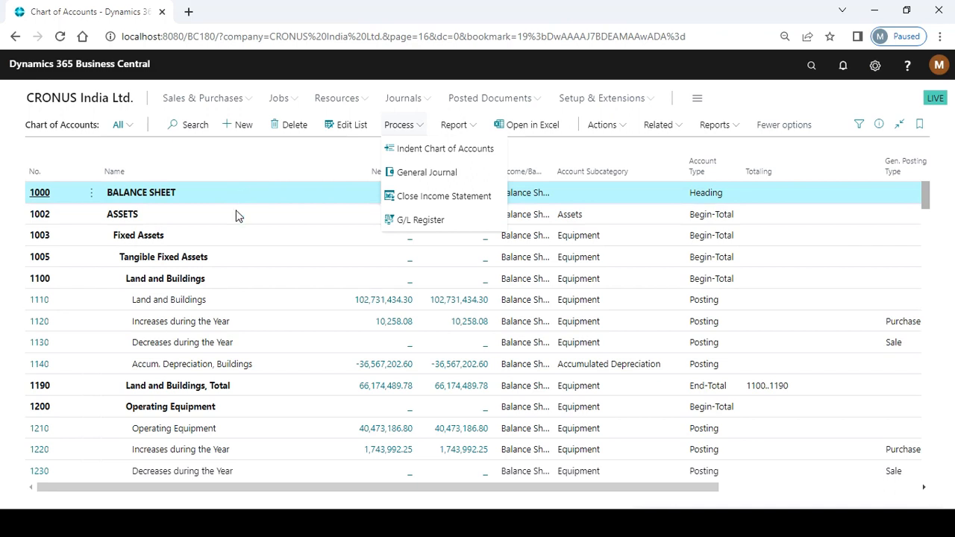
mouse_move(237, 308)
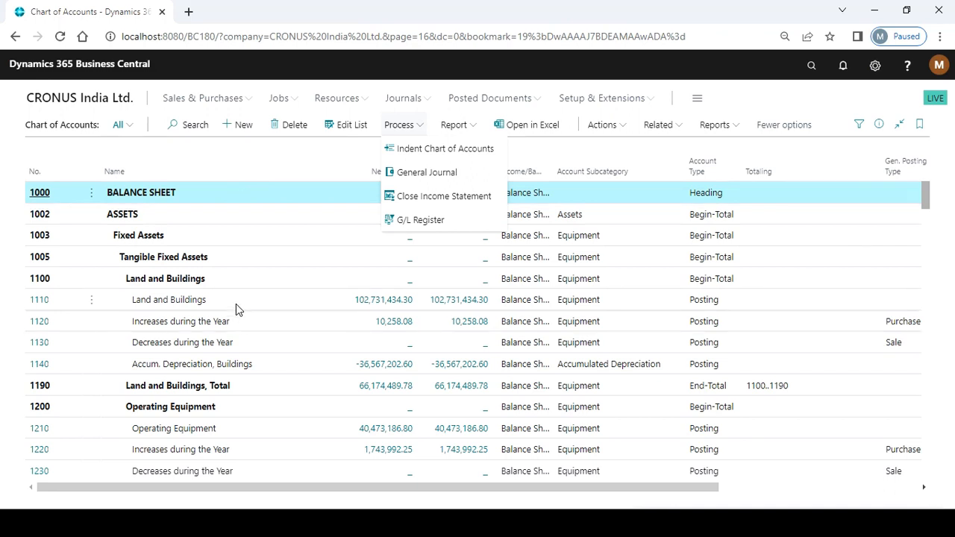
mouse_move(242, 303)
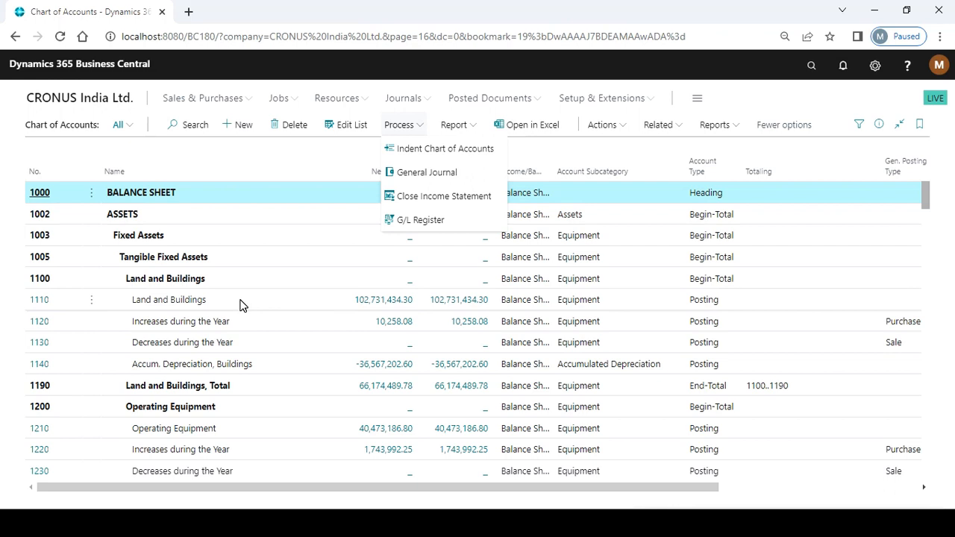
mouse_move(222, 256)
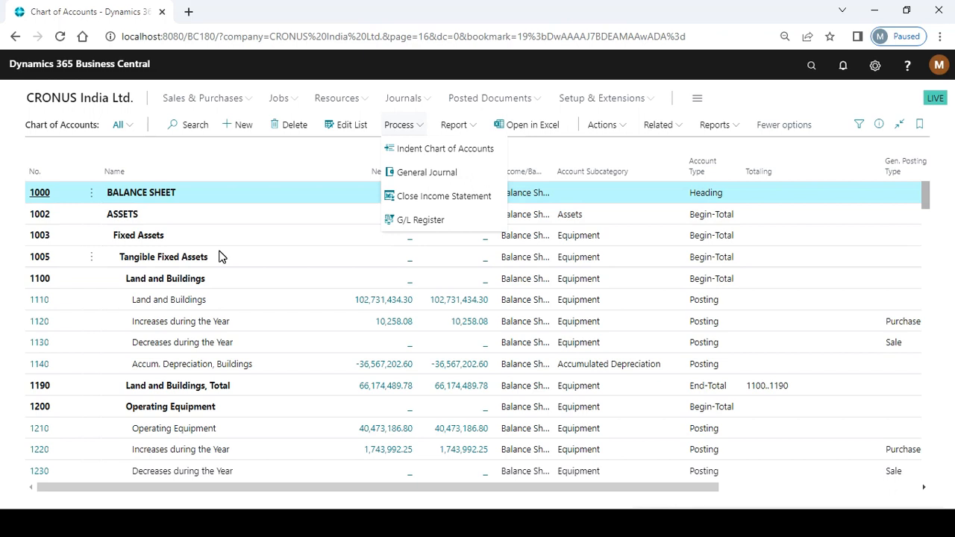
mouse_move(213, 193)
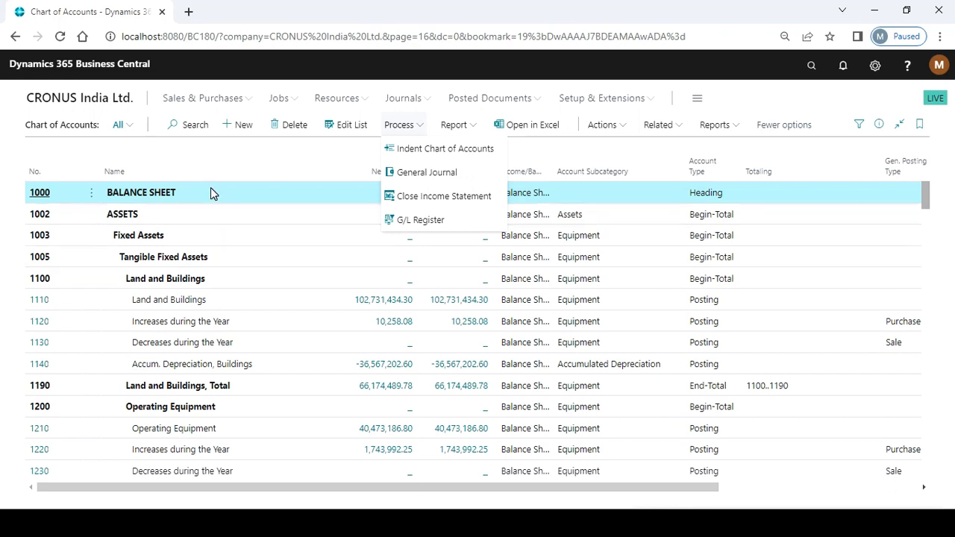
mouse_move(216, 219)
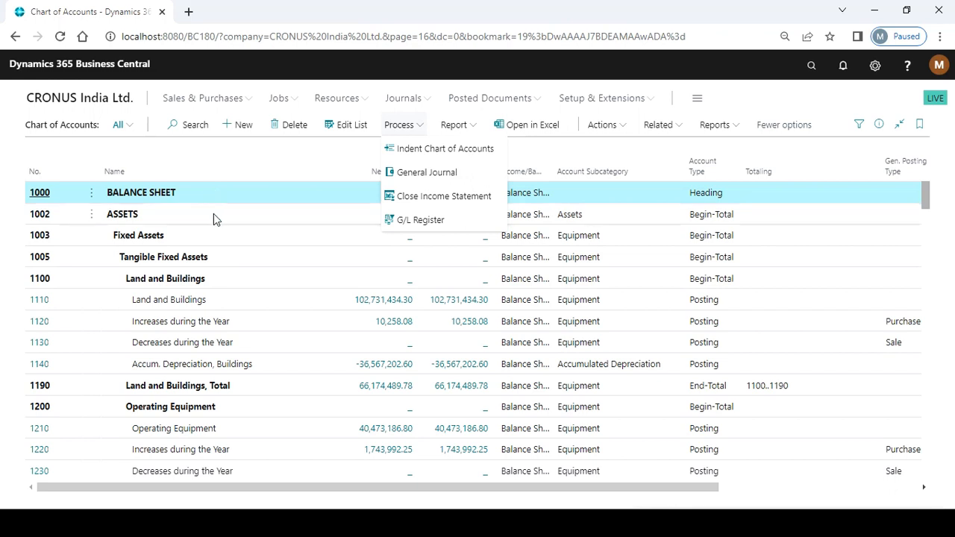
mouse_move(240, 268)
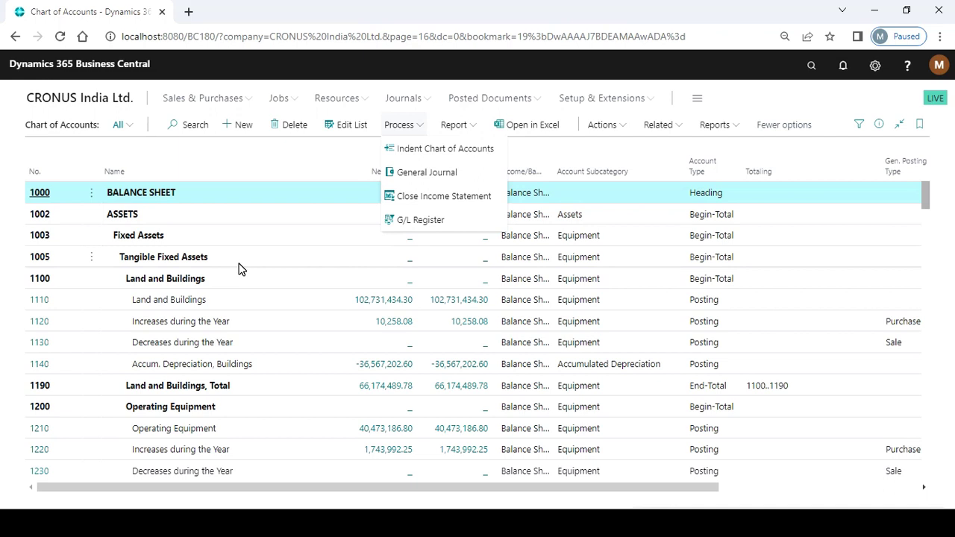
mouse_move(246, 281)
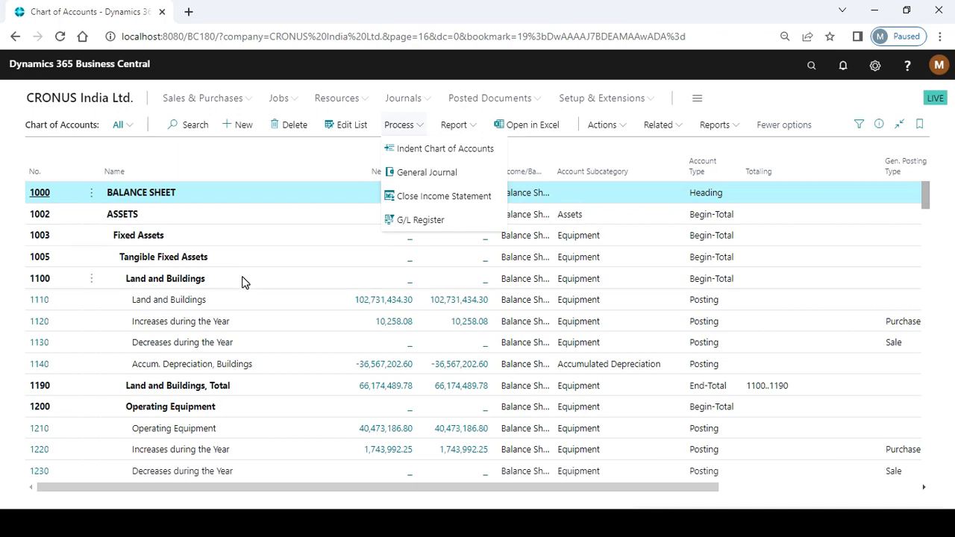
mouse_move(240, 418)
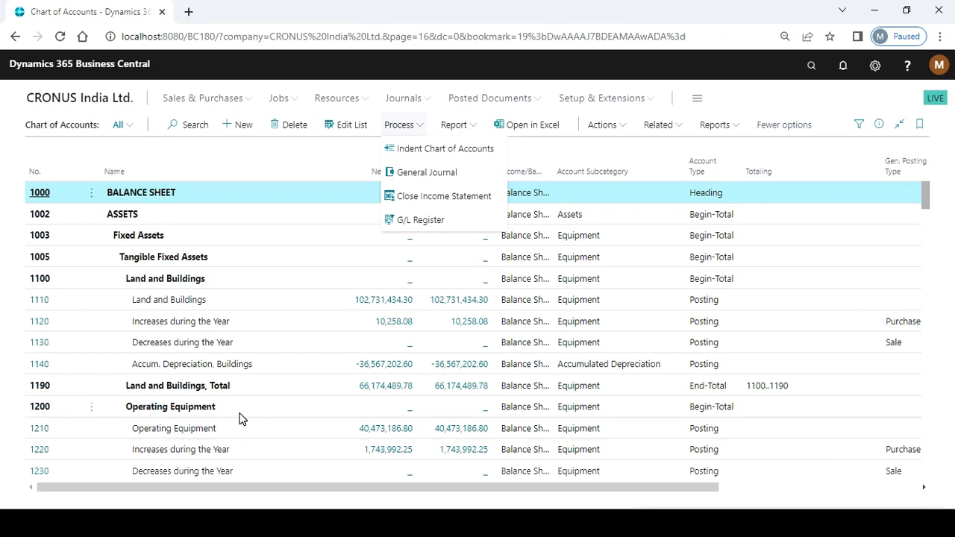
mouse_move(220, 285)
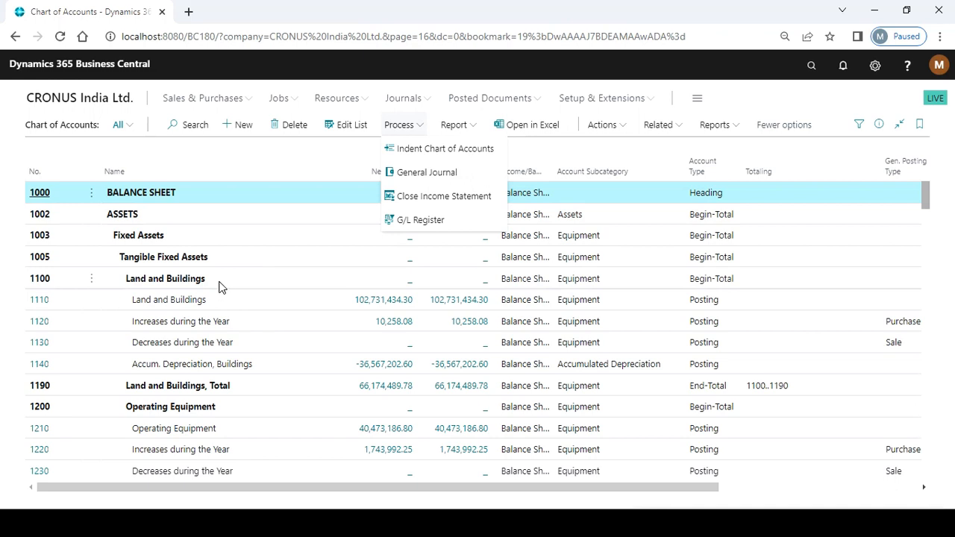
mouse_move(733, 395)
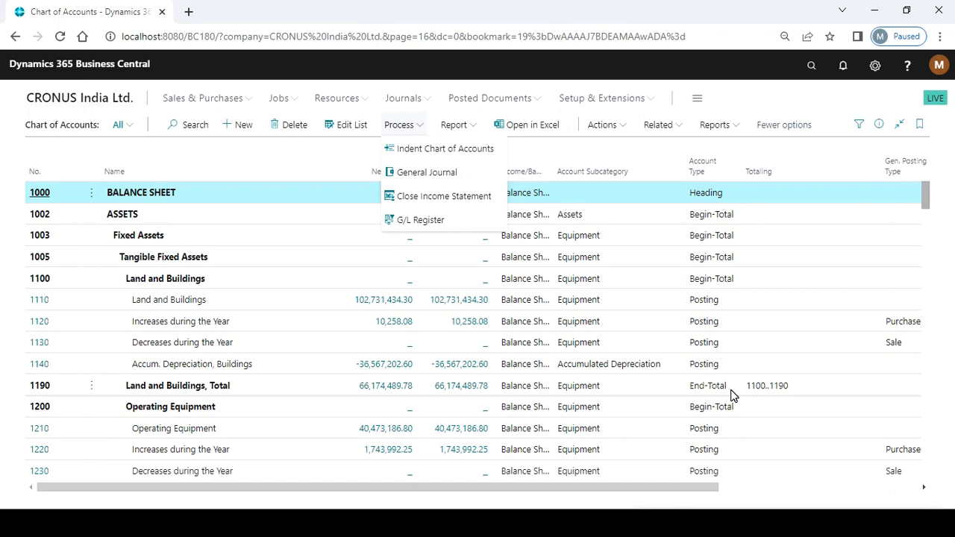
mouse_move(341, 210)
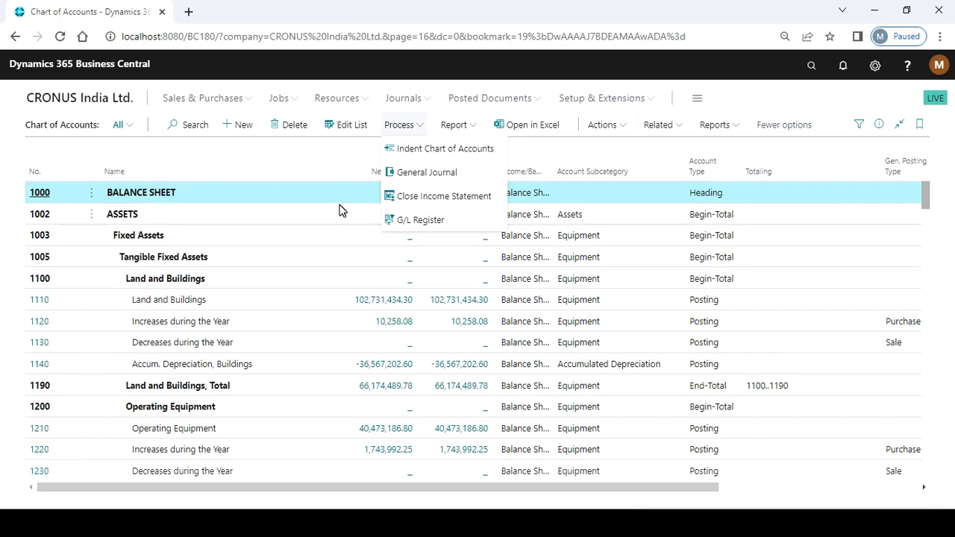
mouse_move(316, 403)
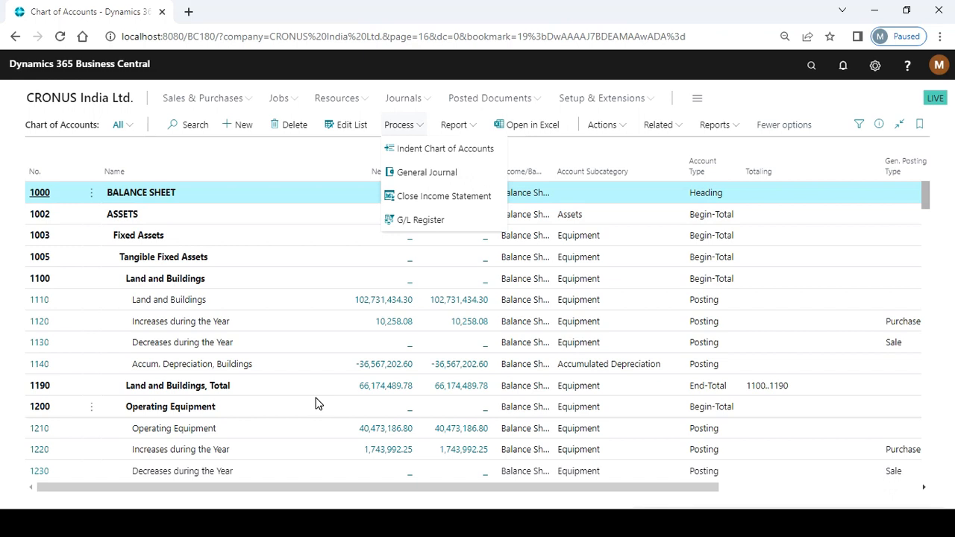
mouse_move(469, 152)
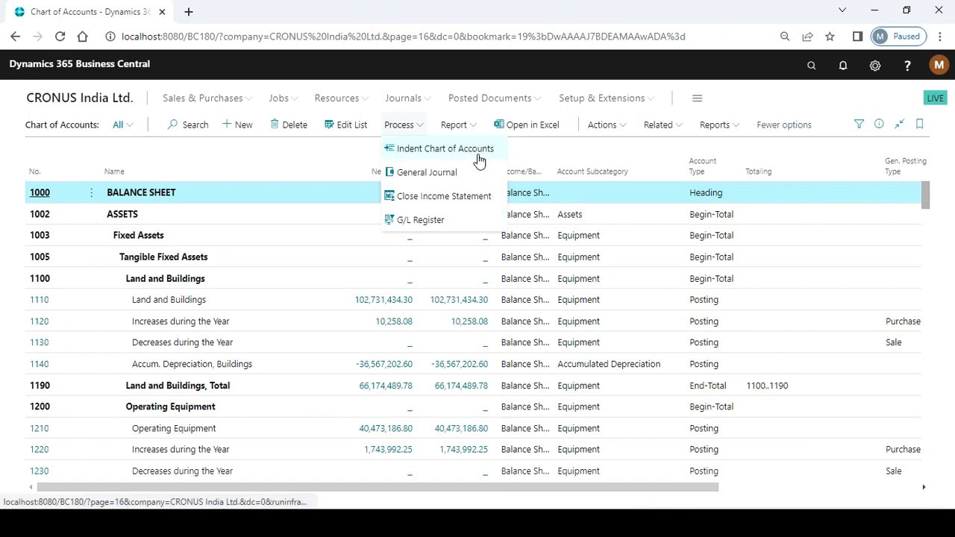
Step: Choose Indent Chart of Accounts to bring up the indent confirmation
click(443, 148)
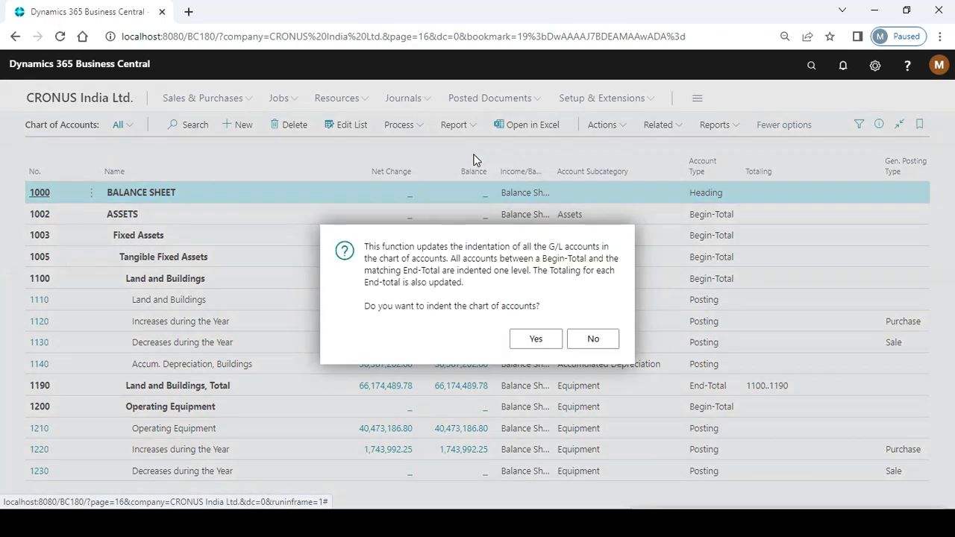
mouse_move(456, 335)
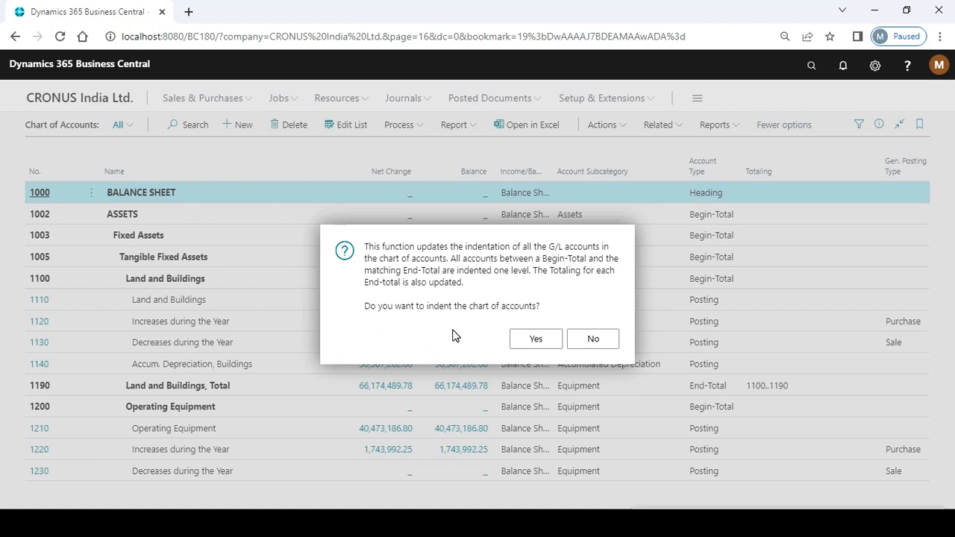
mouse_move(535, 339)
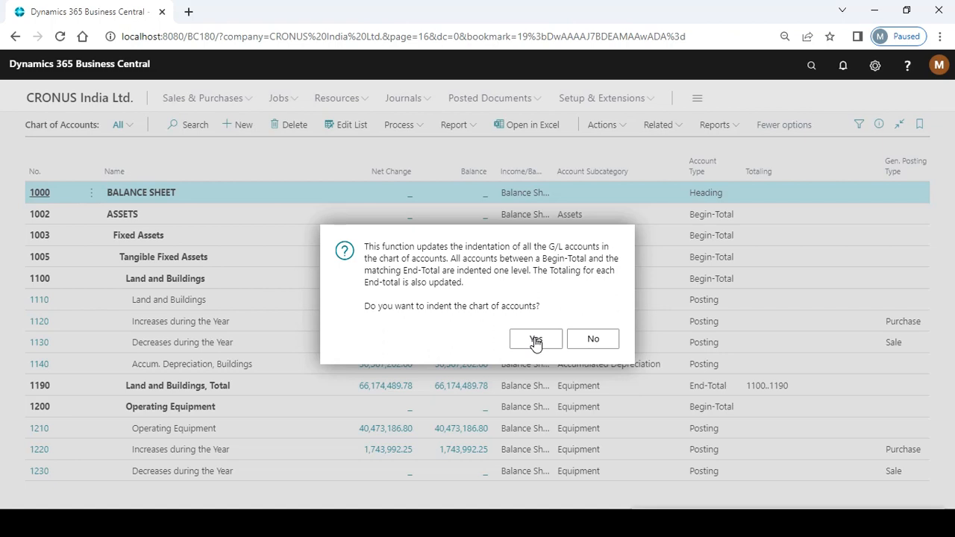
click(534, 337)
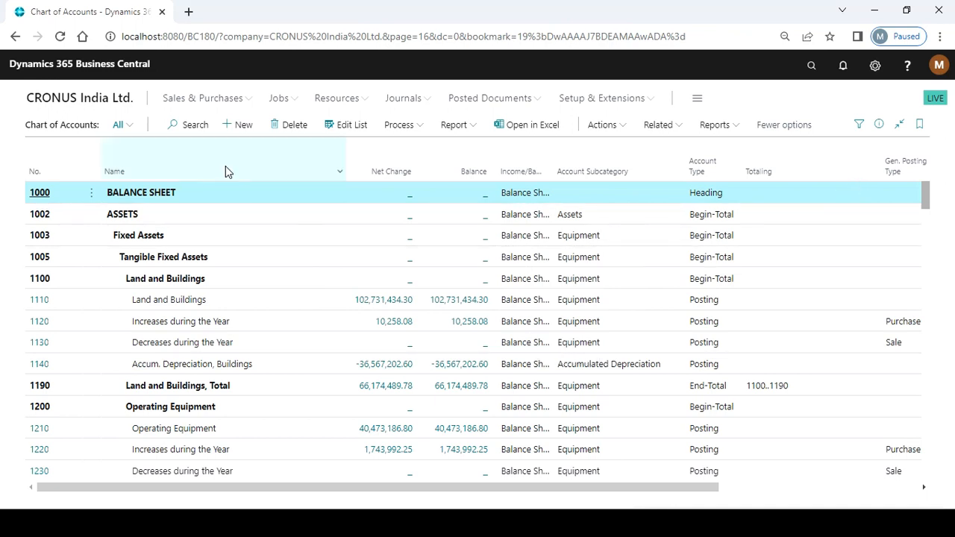
mouse_move(925, 200)
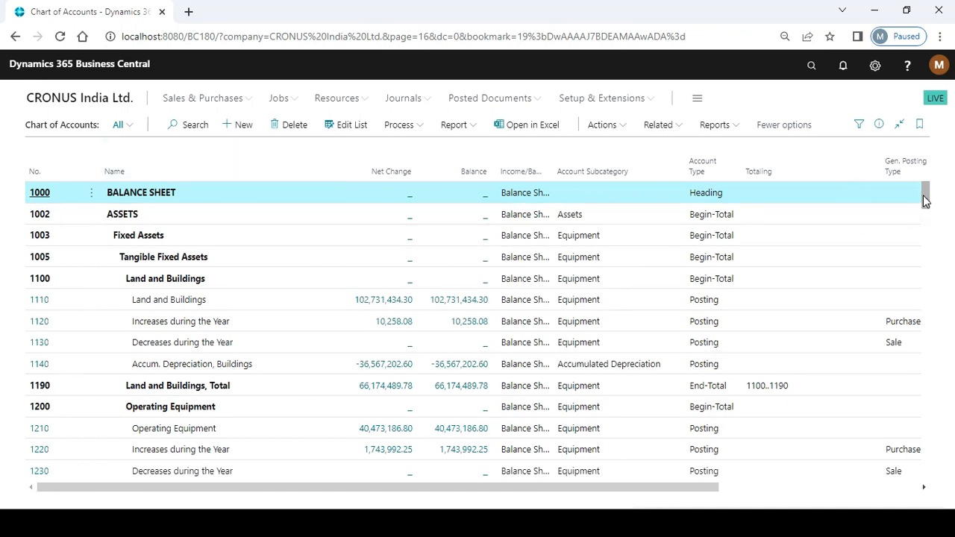
scroll(down, 3)
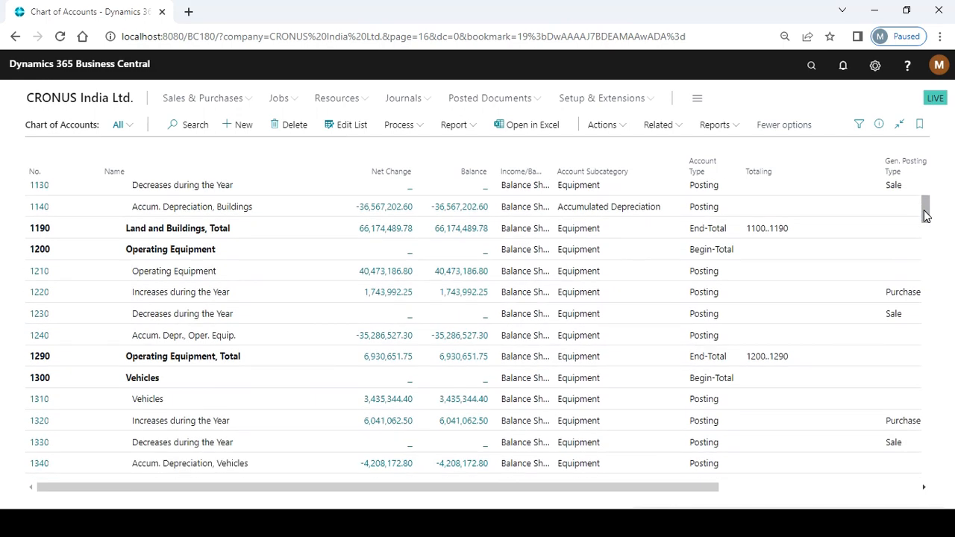
scroll(down, 3)
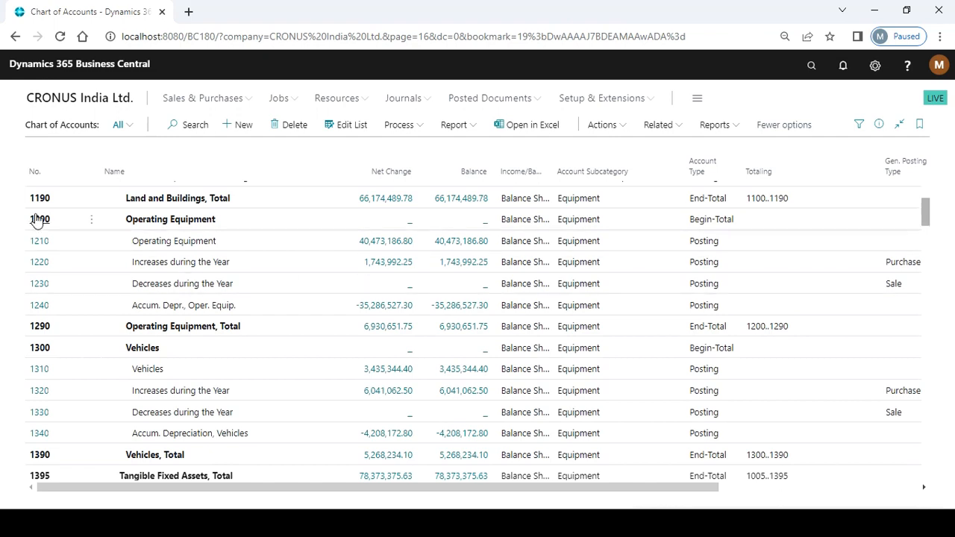
mouse_move(36, 218)
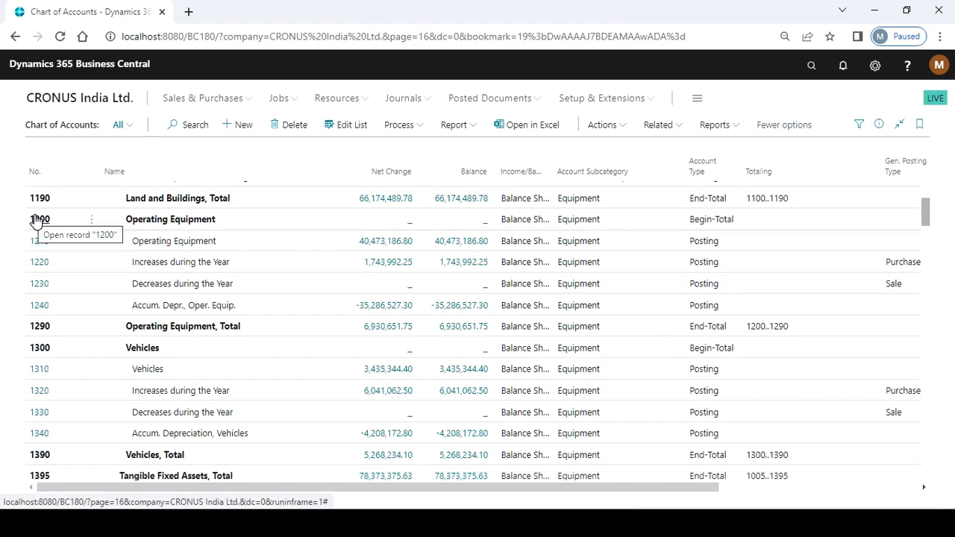
mouse_move(21, 226)
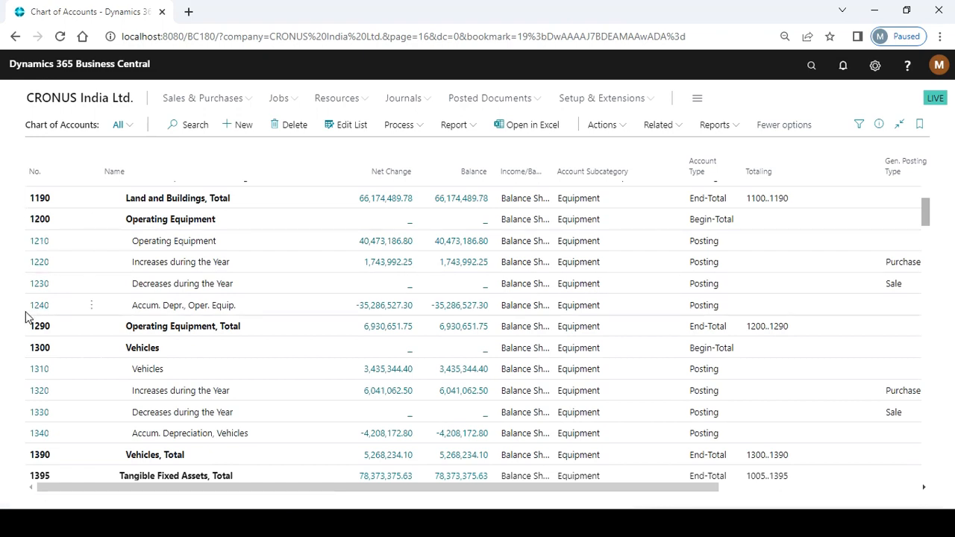
mouse_move(24, 330)
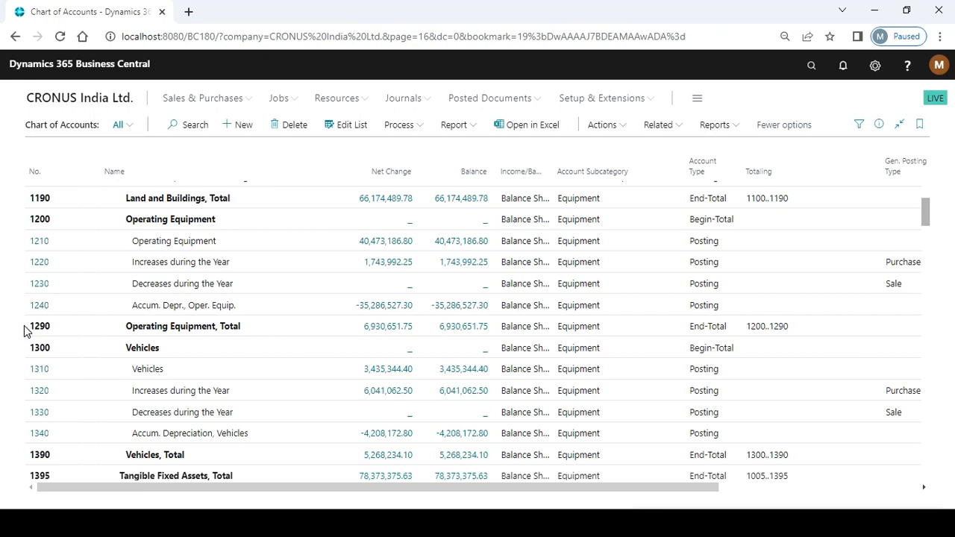
mouse_move(115, 259)
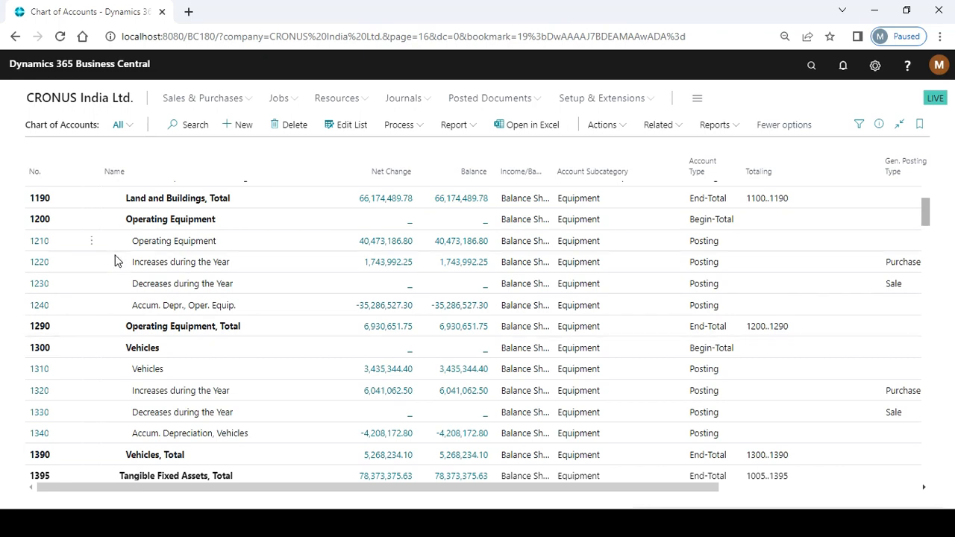
mouse_move(130, 230)
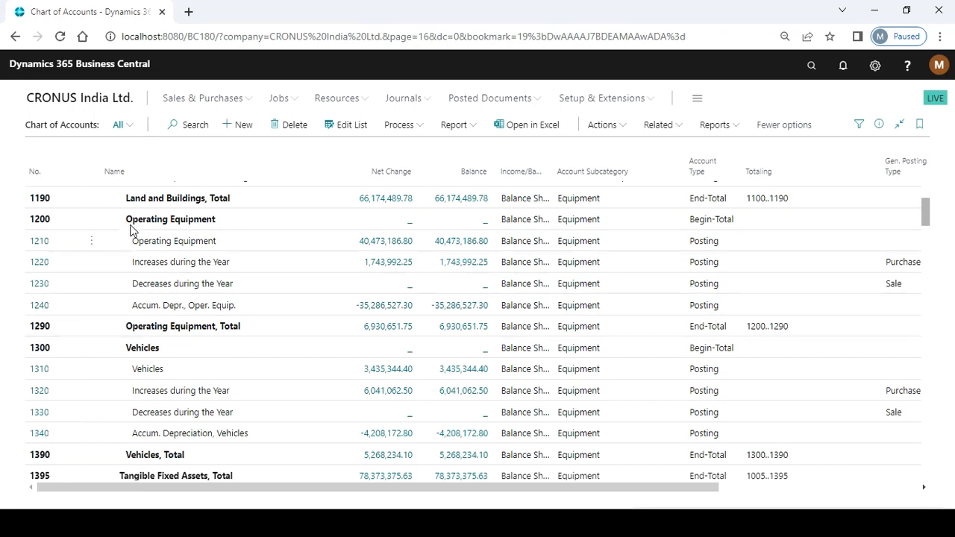
mouse_move(728, 325)
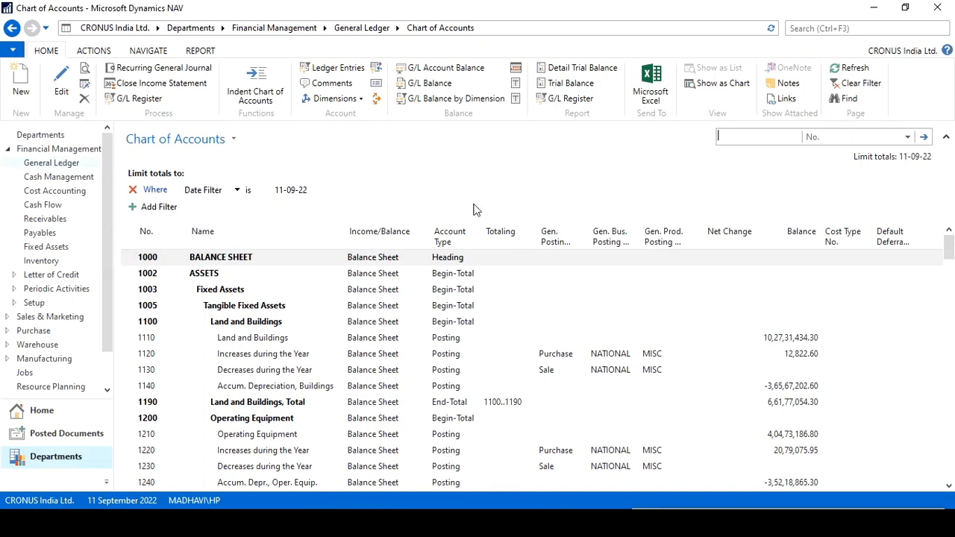
mouse_move(354, 180)
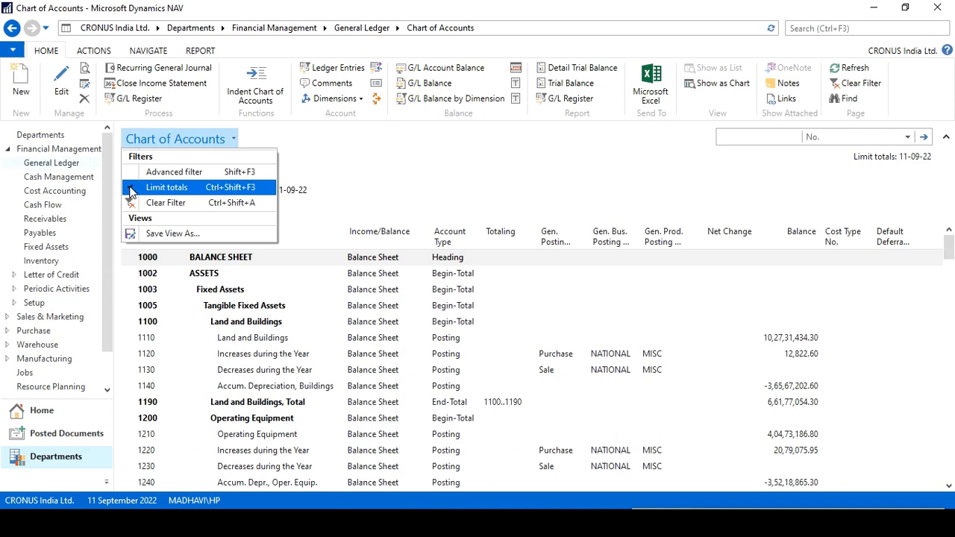
Step: Choose Save View As from the Chart of Accounts title dropdown
click(166, 187)
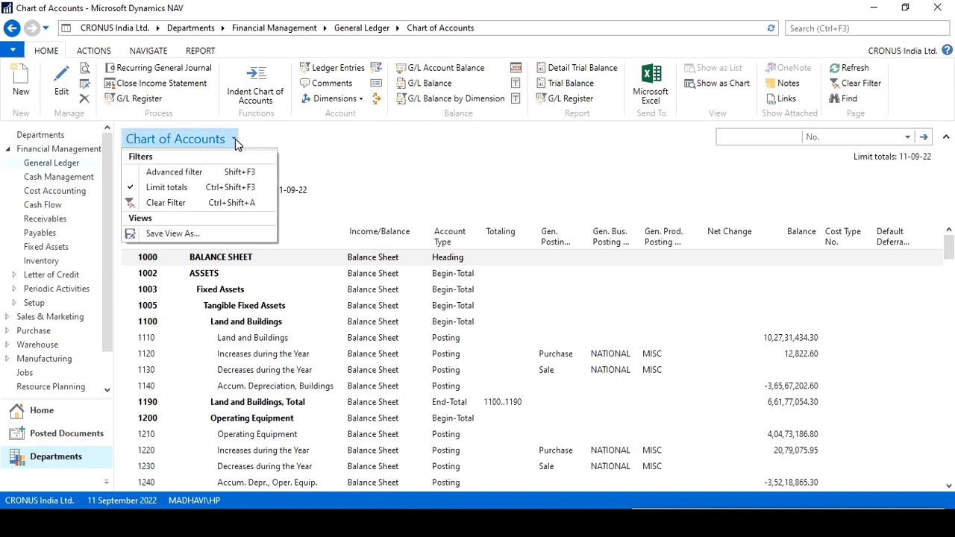
mouse_move(203, 221)
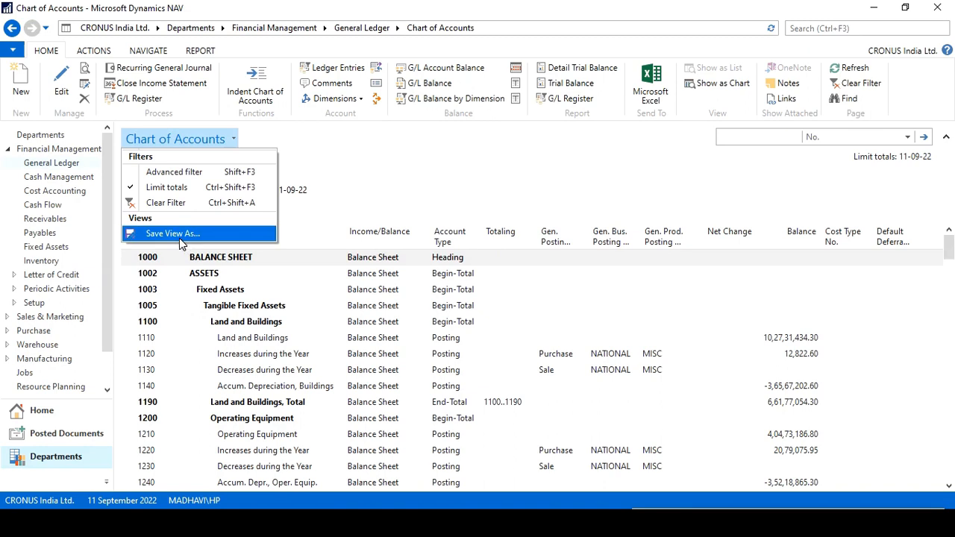
click(172, 234)
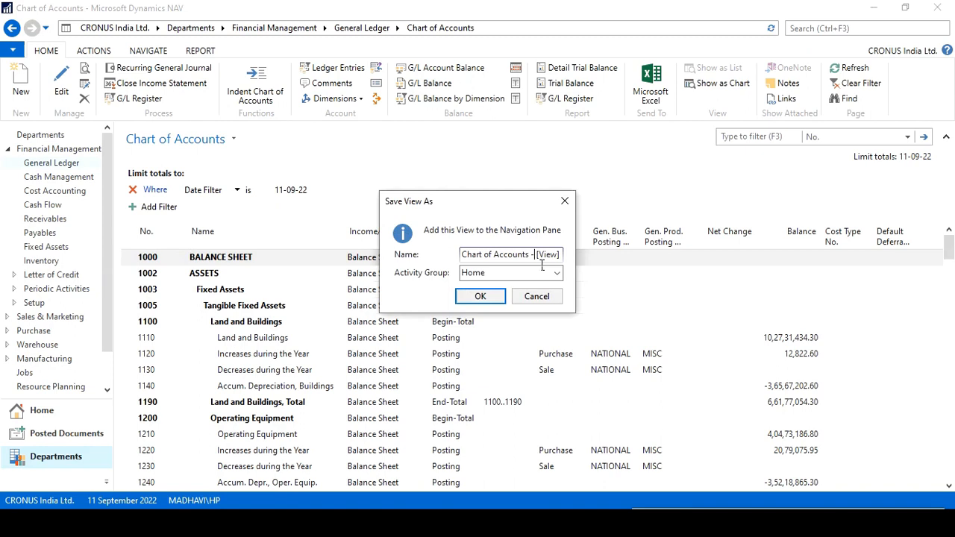
Step: Save the view with a name including 'Date' and decline the restart
text(Date)
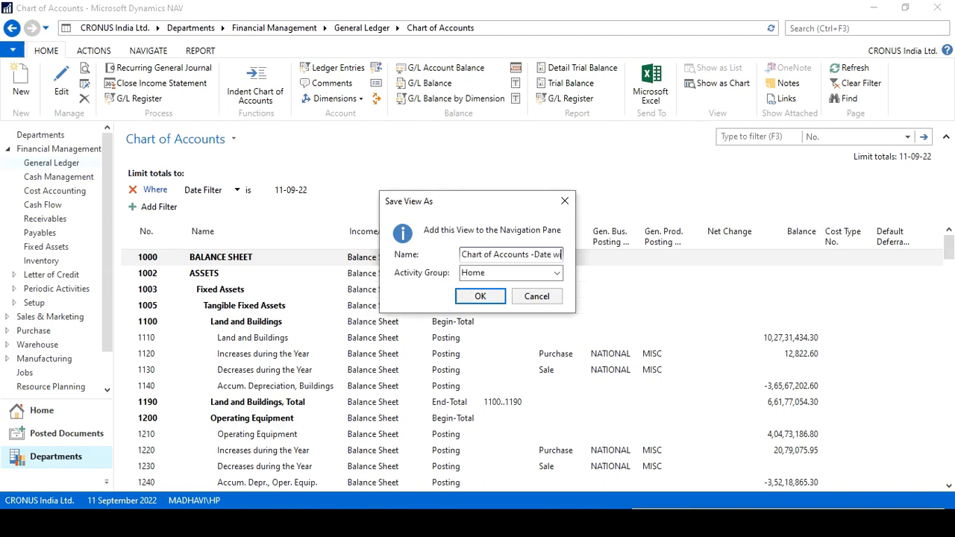
click(479, 296)
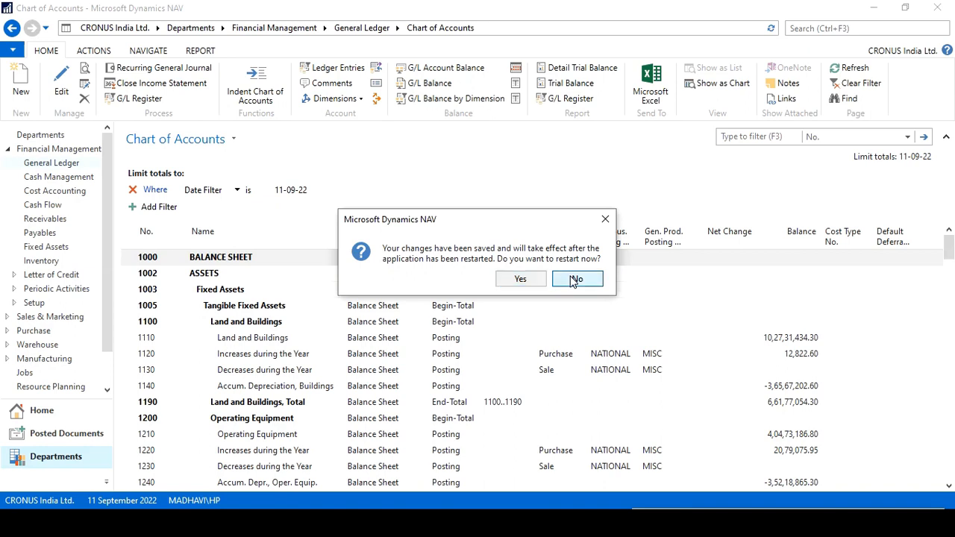
click(577, 279)
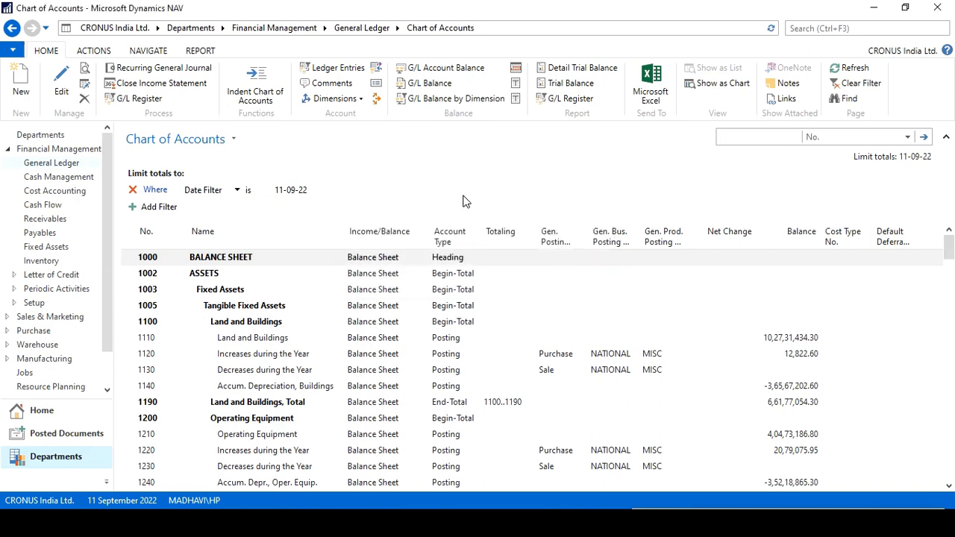
mouse_move(186, 161)
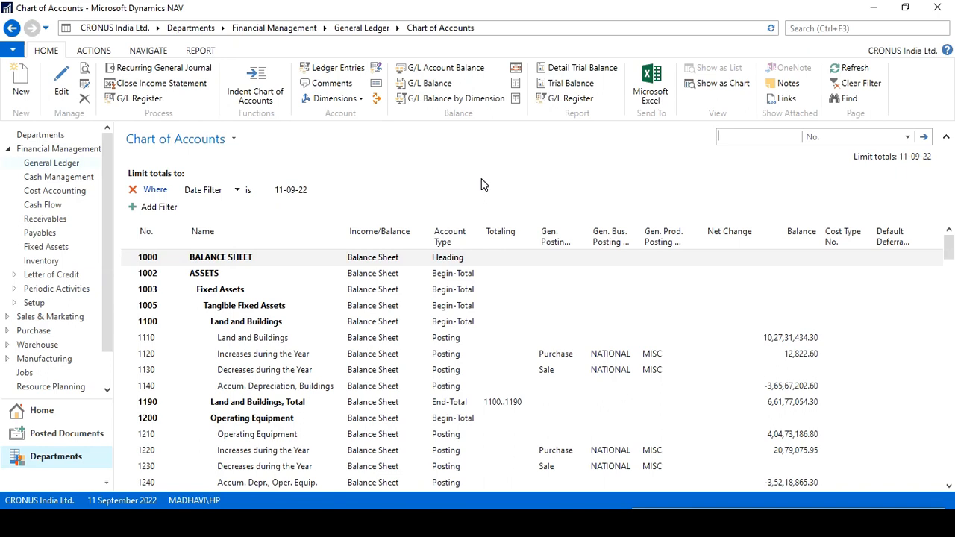
mouse_move(436, 194)
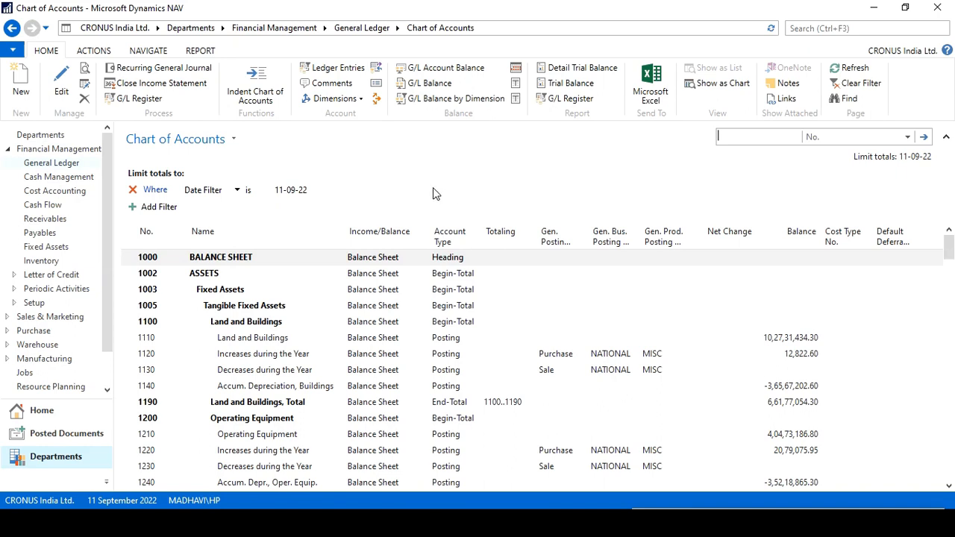
mouse_move(255, 96)
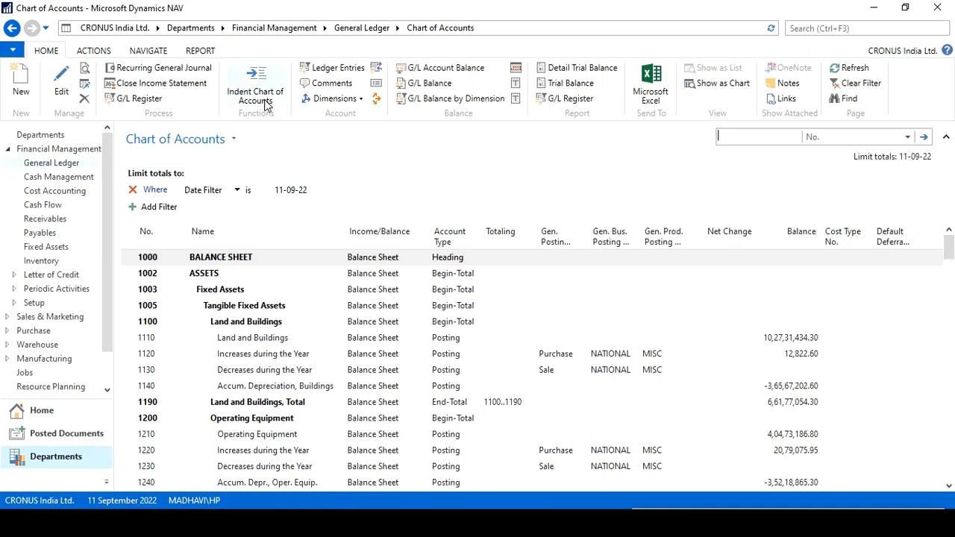
mouse_move(255, 89)
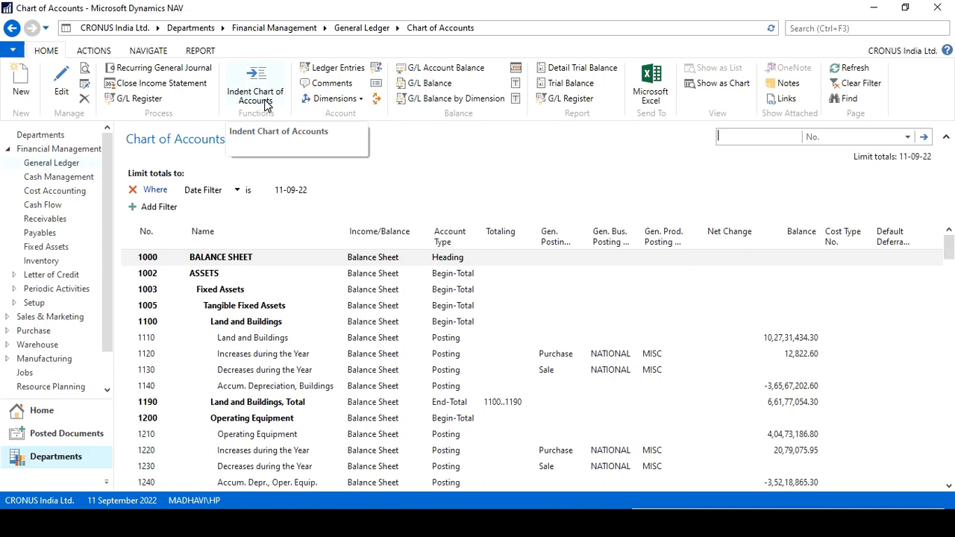
Step: Run Indent Chart of Accounts from the Home ribbon and confirm with Yes
click(255, 82)
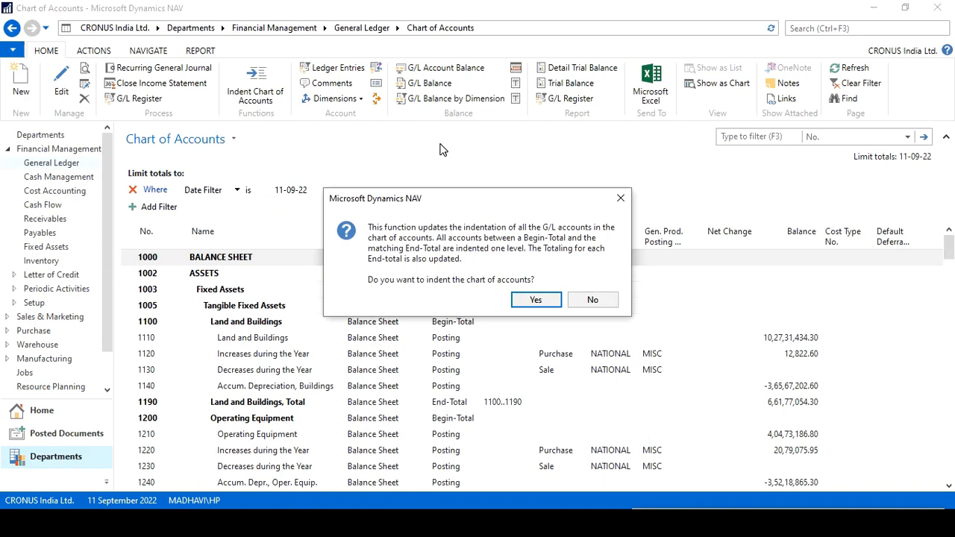
mouse_move(456, 290)
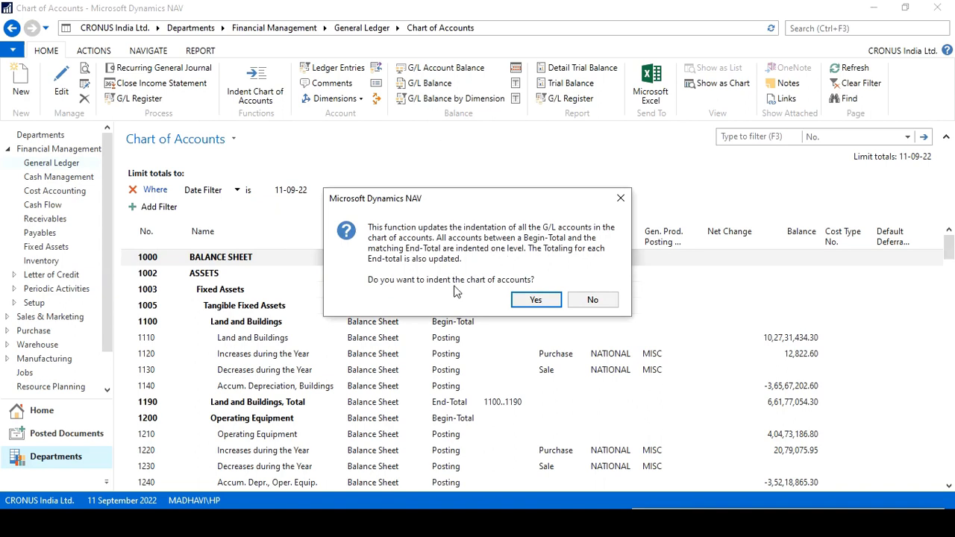
click(536, 299)
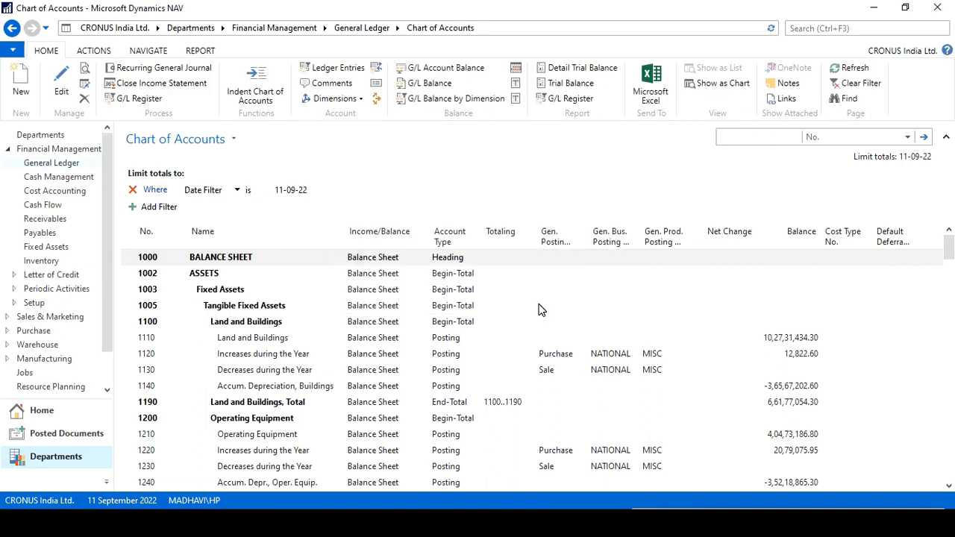
click(757, 137)
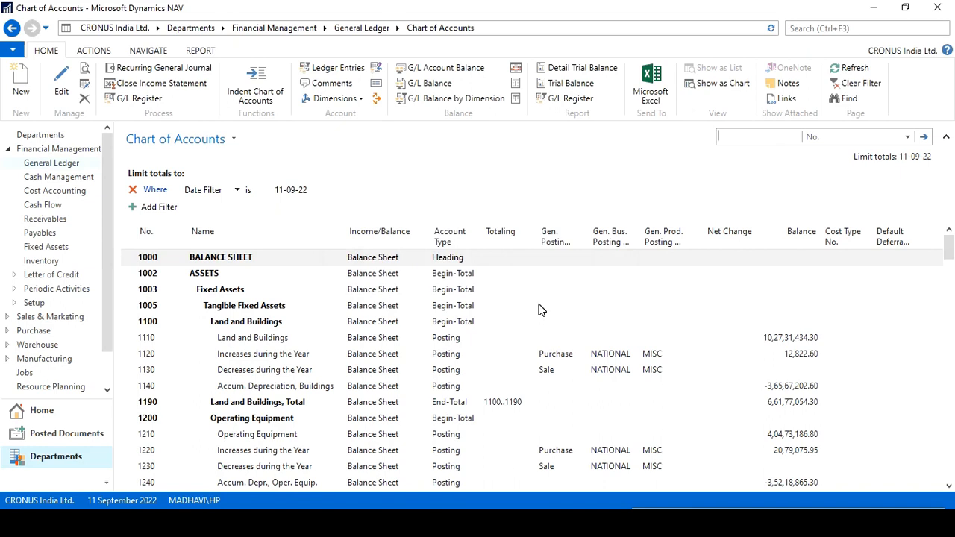